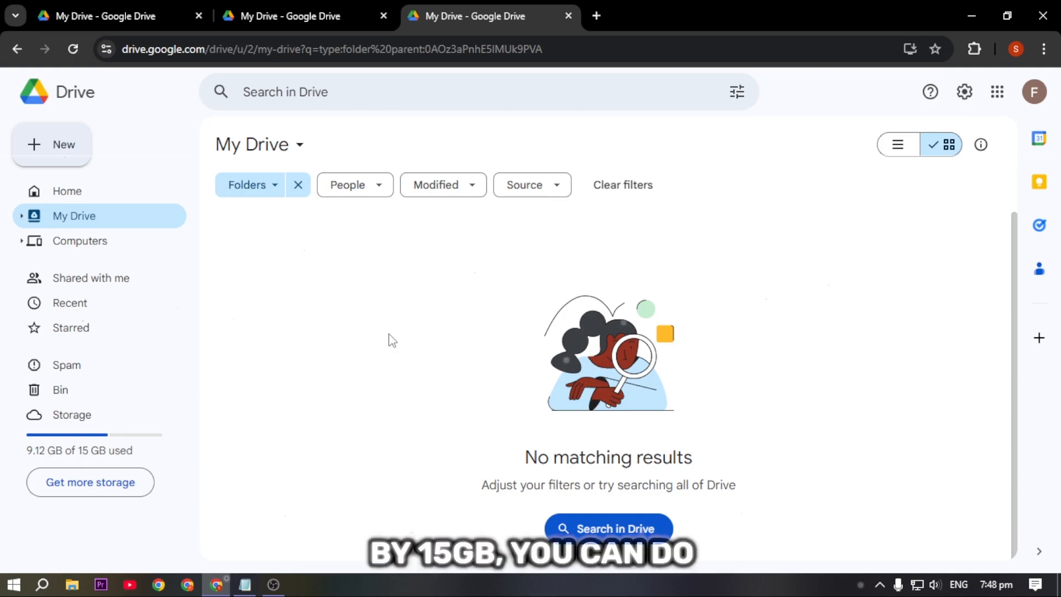
{"action": "mouse_move", "coordinate": [395, 316]}
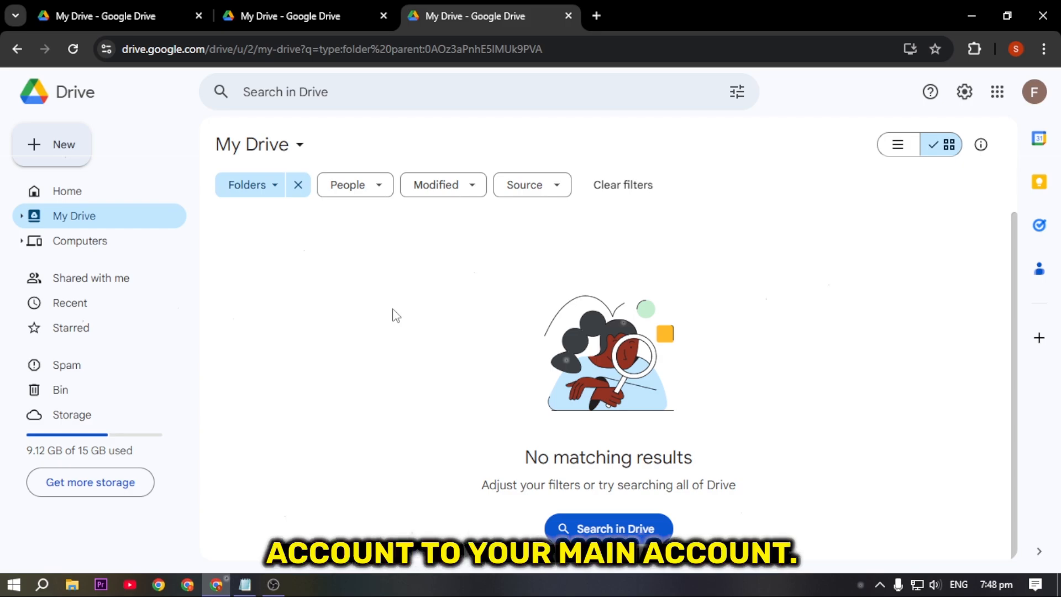
{"action": "mouse_move", "coordinate": [341, 346]}
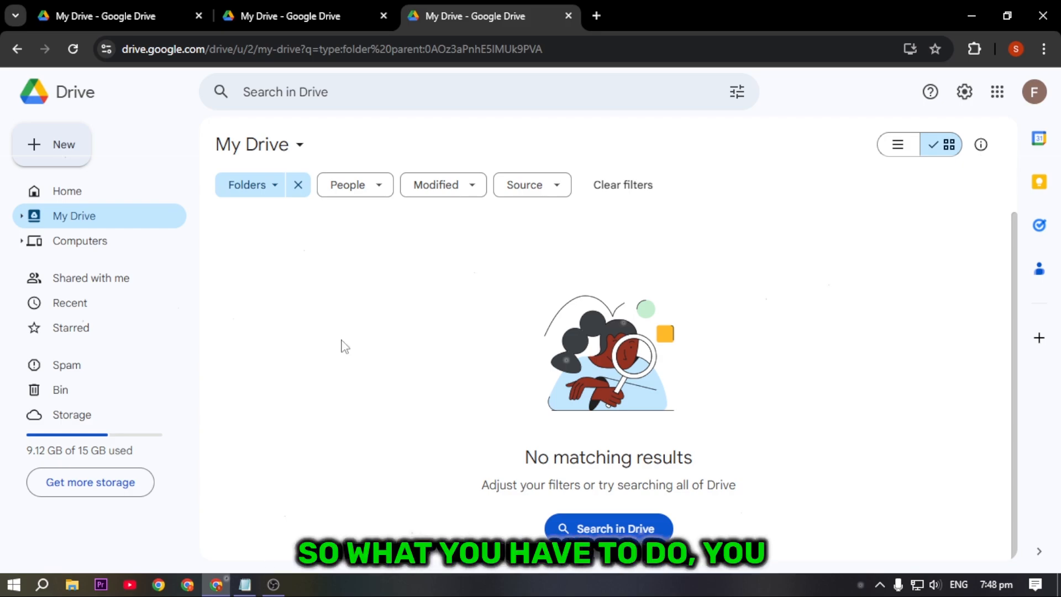
Step: Copy the main account's email address from the profile avatar menu
{"action": "left_click", "coordinate": [1033, 92]}
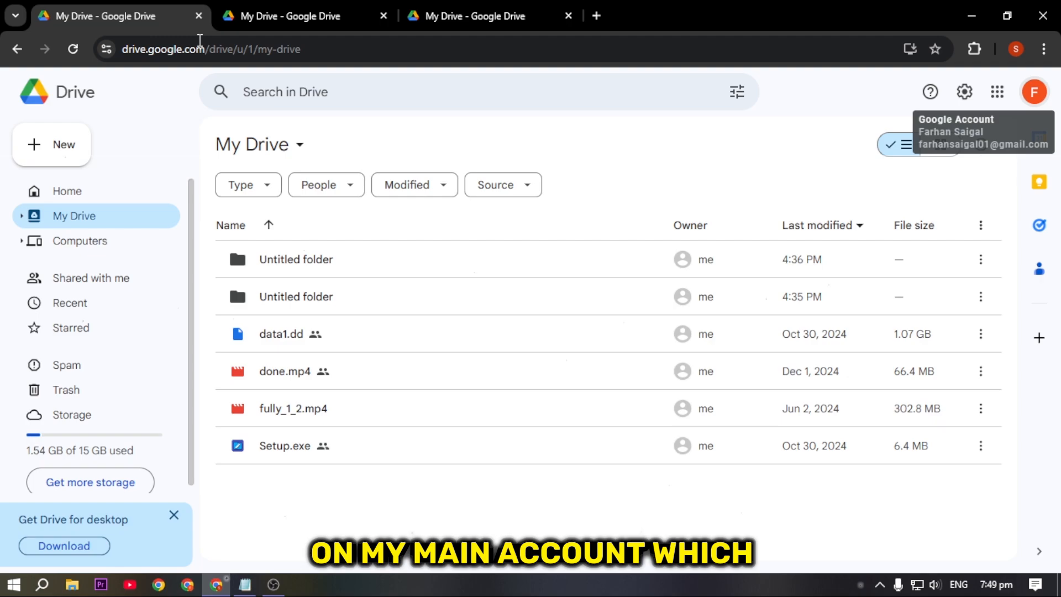
{"action": "mouse_move", "coordinate": [335, 139]}
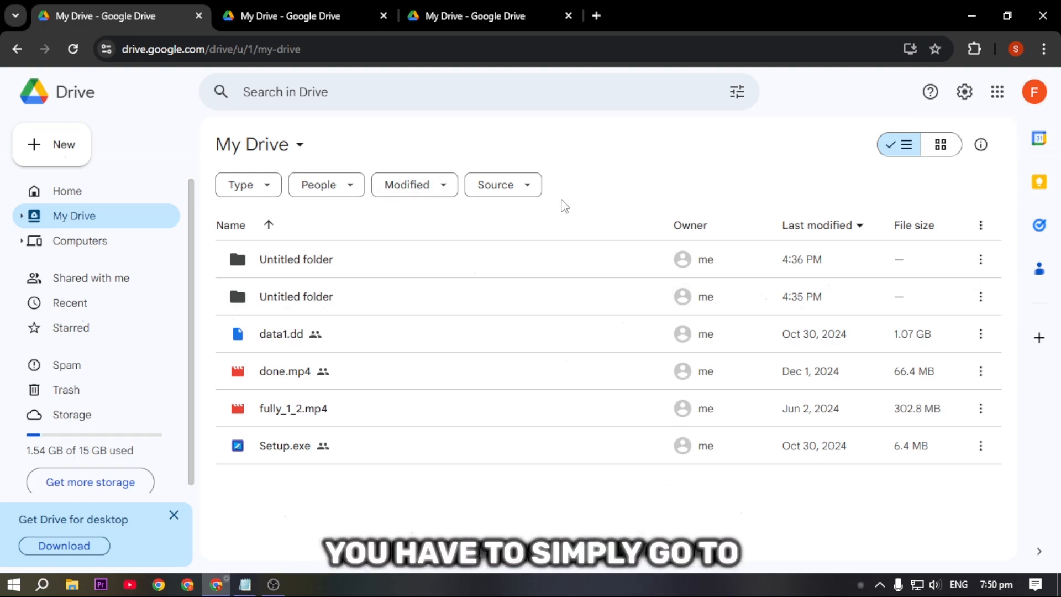
{"action": "left_click", "coordinate": [1033, 92]}
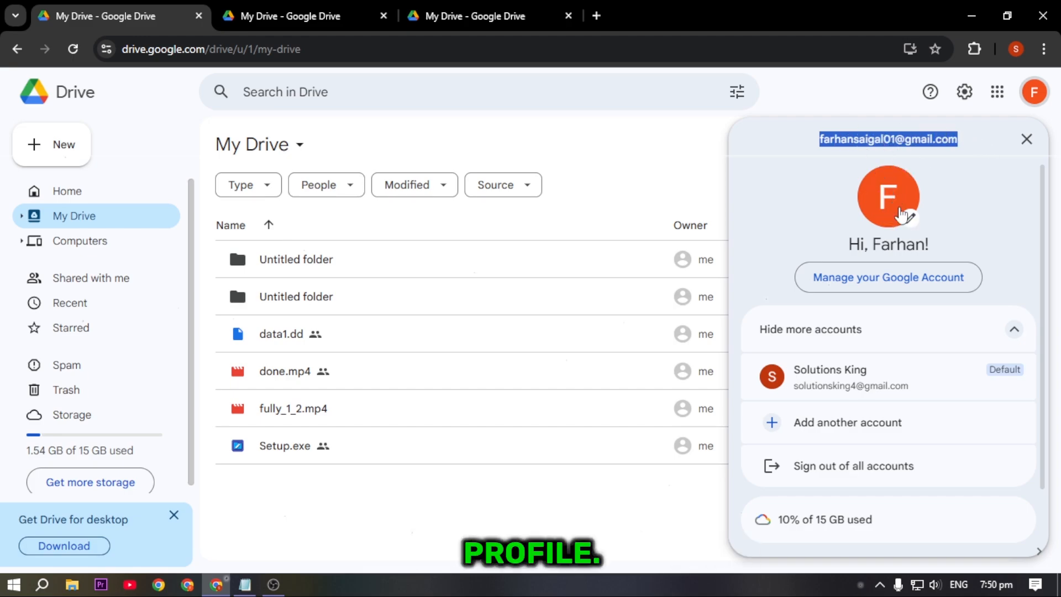
{"action": "right_click", "coordinate": [889, 138]}
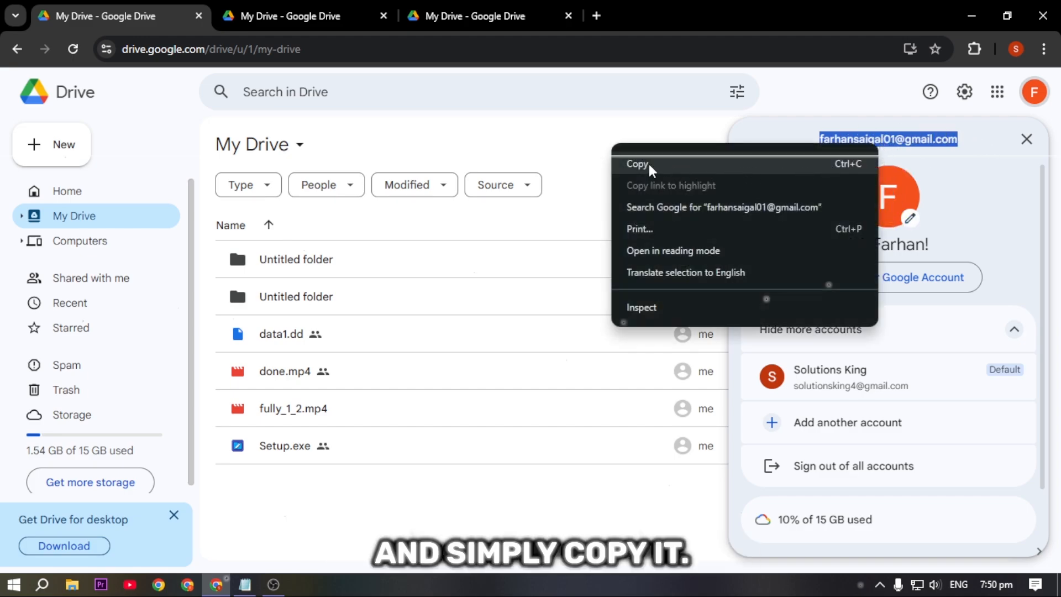
{"action": "left_click", "coordinate": [636, 164]}
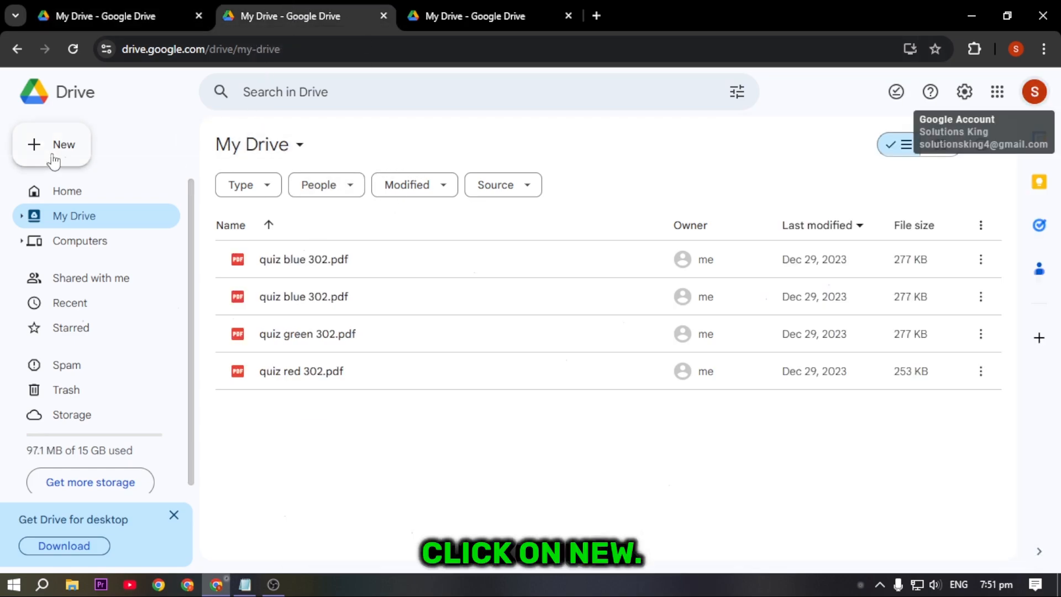
Step: Create a new folder named 'Drive 1 (14.9gb)' in My Drive
{"action": "left_click", "coordinate": [51, 144]}
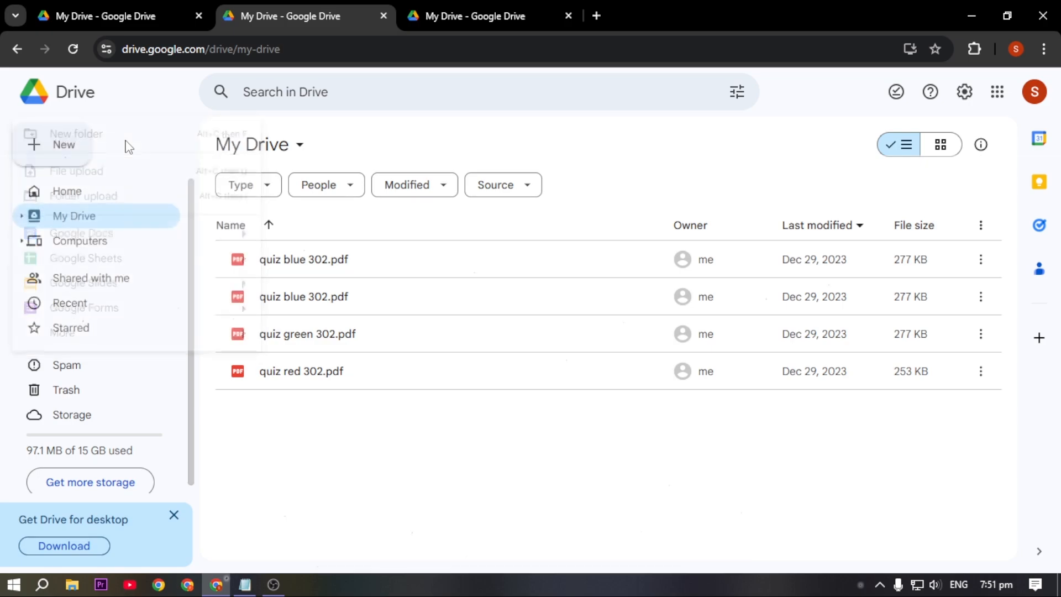
{"action": "left_click", "coordinate": [77, 133]}
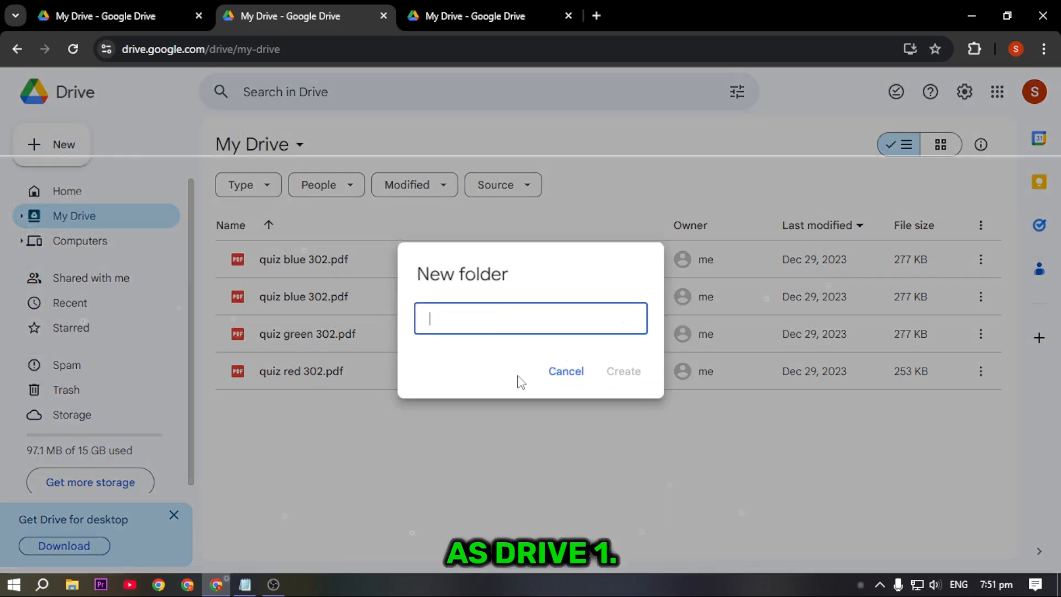
{"action": "type", "text": "Drive 1"}
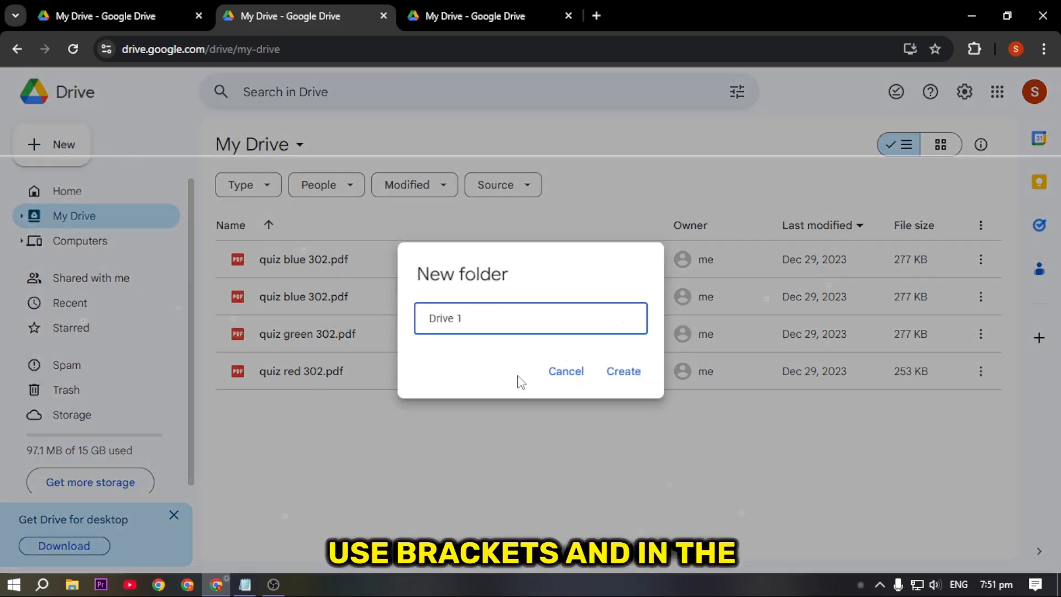
{"action": "type", "text": "("}
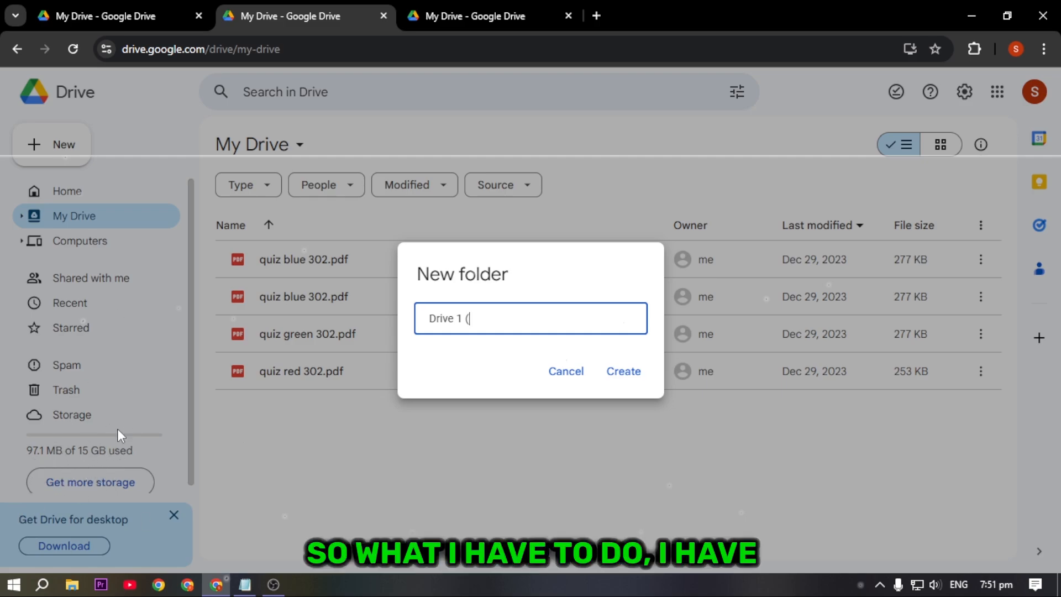
{"action": "type", "text": "14."}
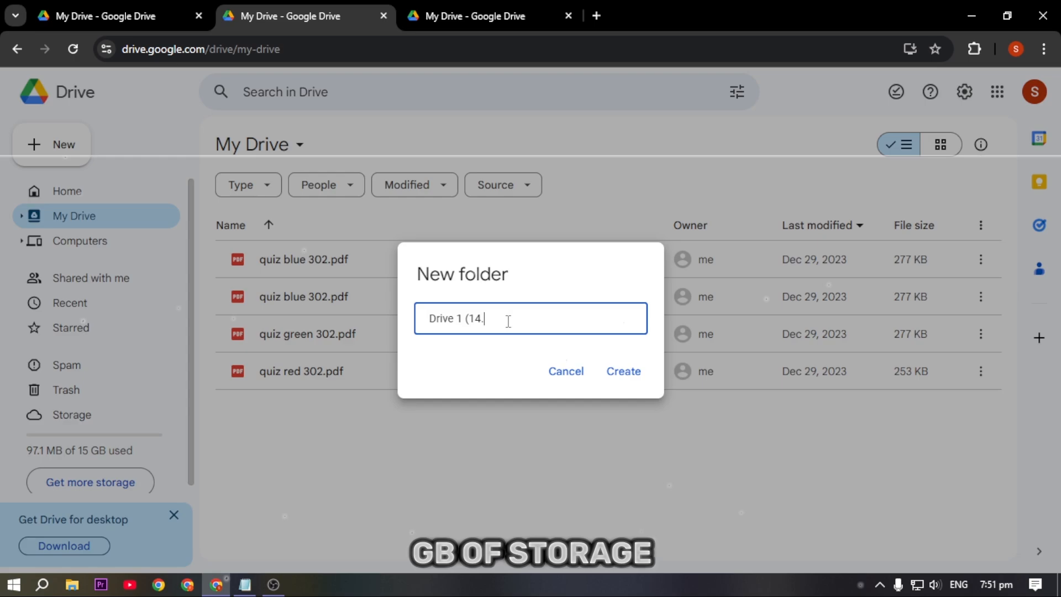
{"action": "type", "text": "9gb"}
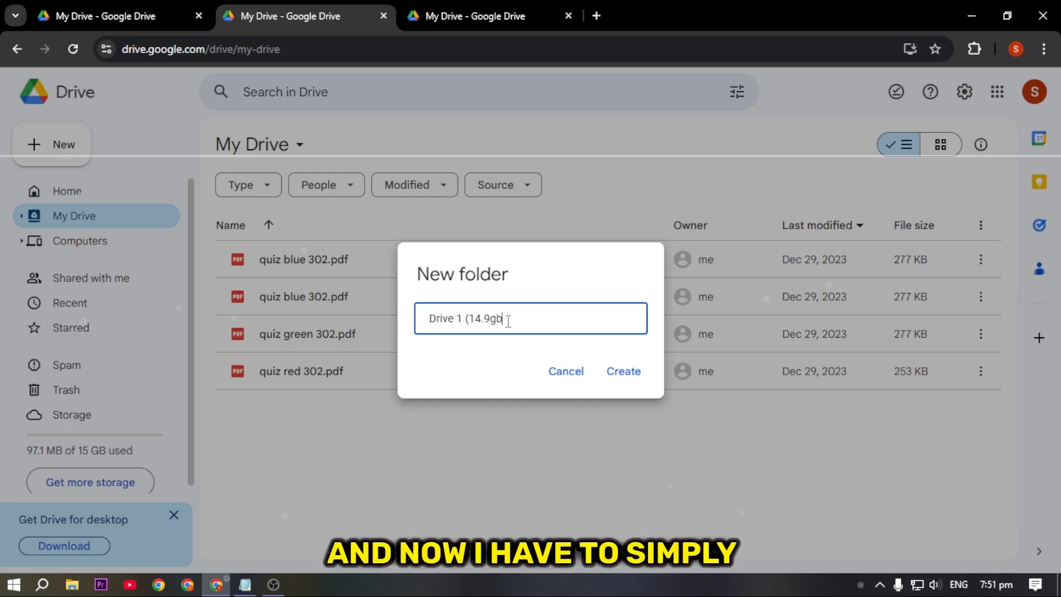
{"action": "type", "text": ")"}
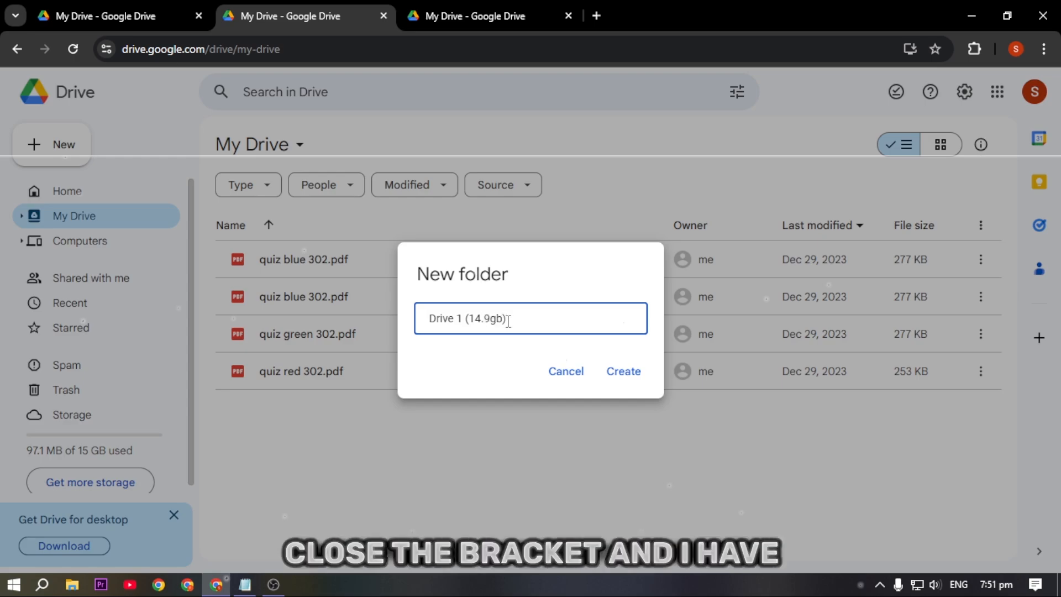
{"action": "left_click", "coordinate": [624, 371]}
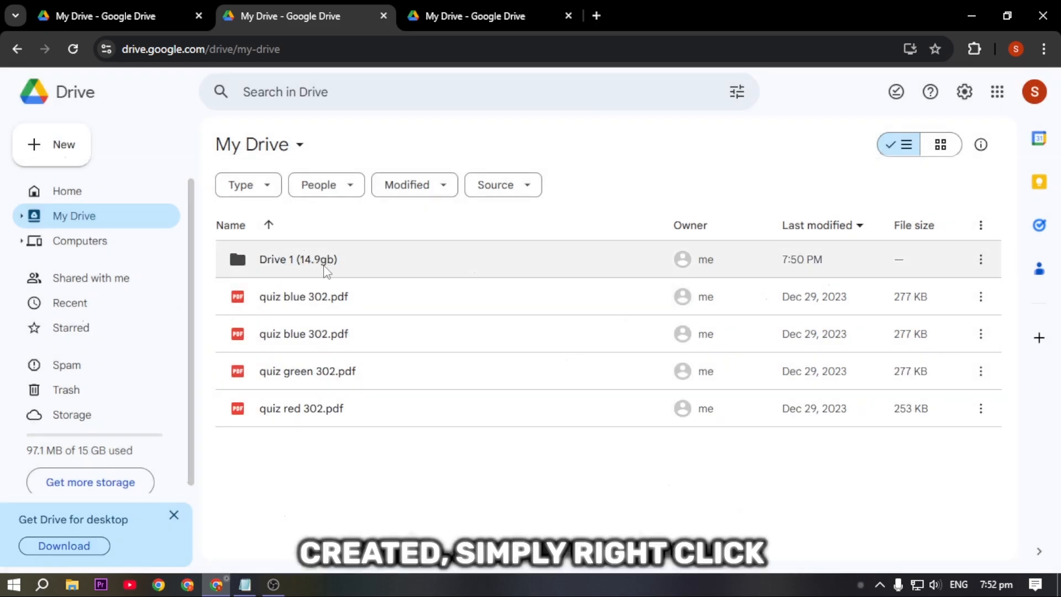
Step: Share the 'Drive 1 (14.9gb)' folder with the main account's email as Editor
{"action": "right_click", "coordinate": [324, 260]}
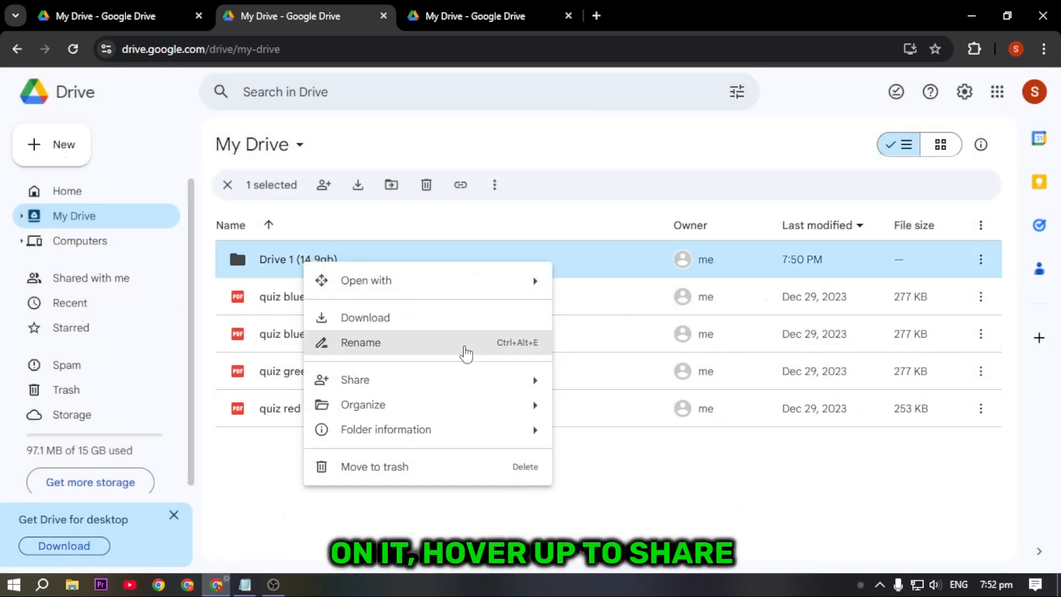
{"action": "mouse_move", "coordinate": [355, 379]}
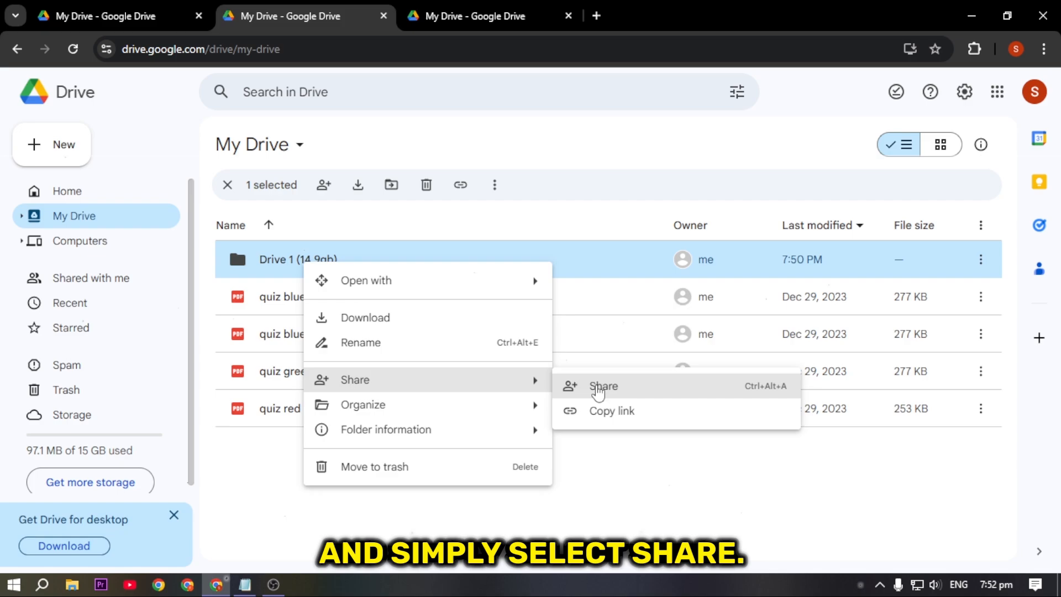
{"action": "left_click", "coordinate": [604, 386]}
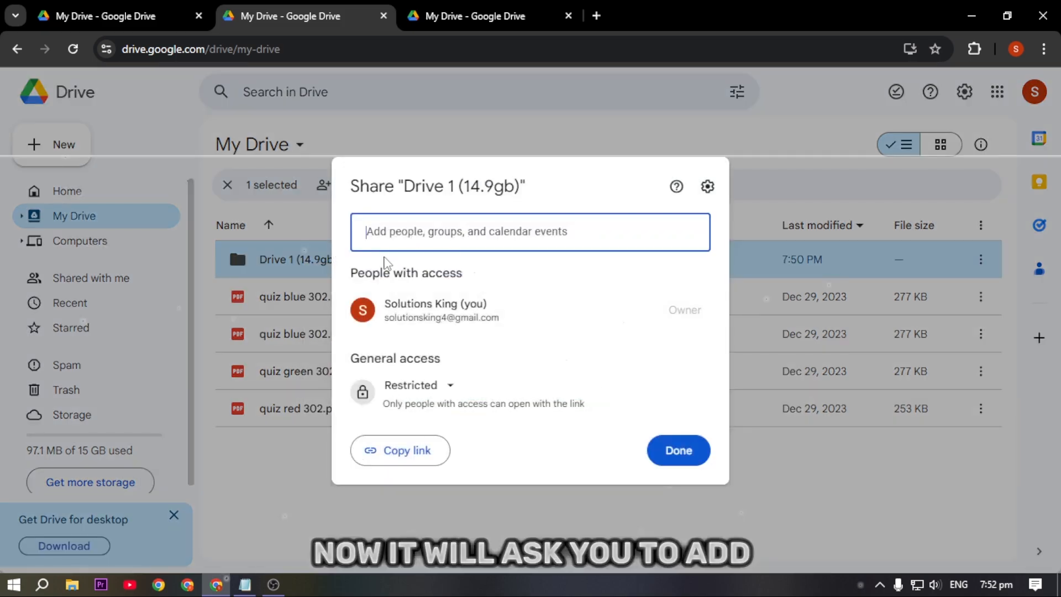
{"action": "mouse_move", "coordinate": [533, 235]}
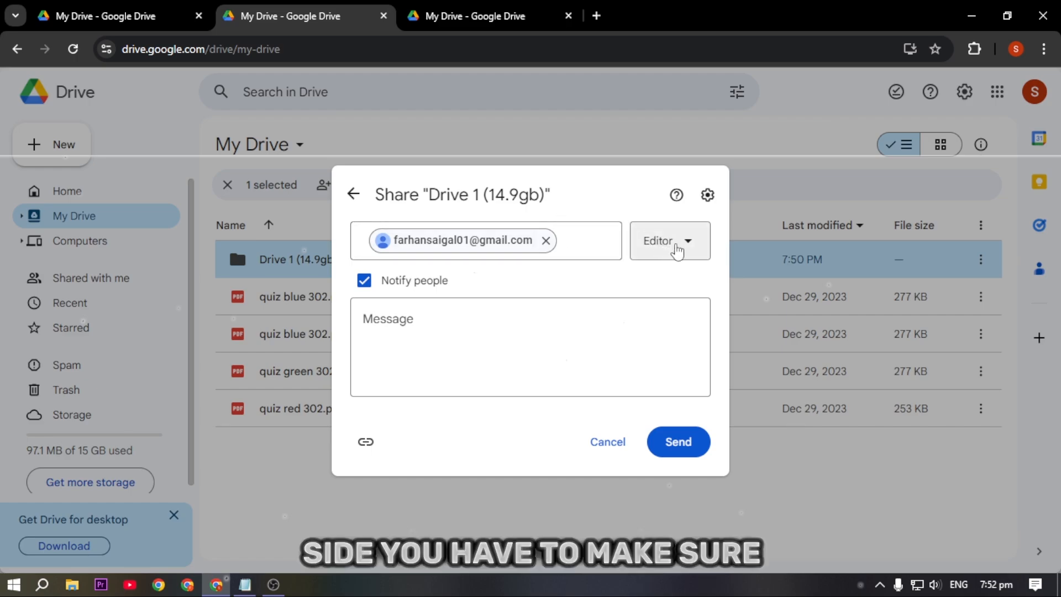
{"action": "left_click", "coordinate": [670, 240]}
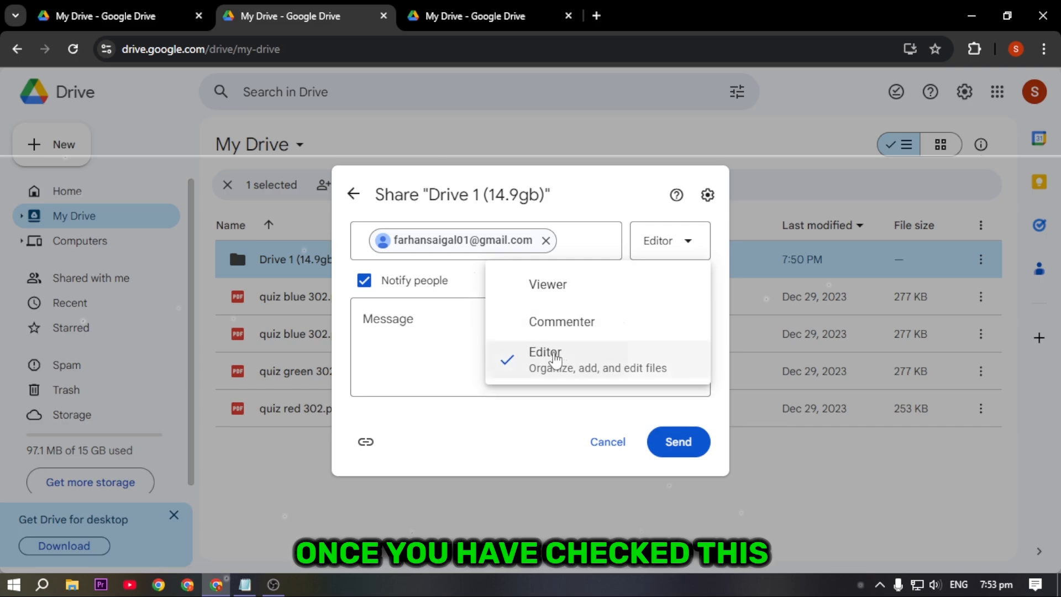
{"action": "left_click", "coordinate": [546, 352]}
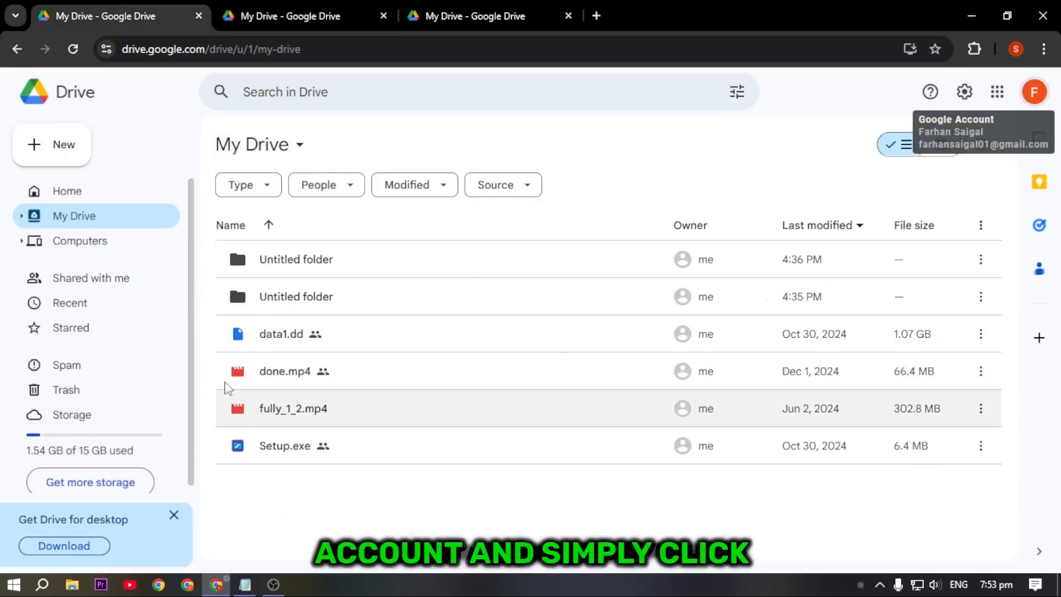
Step: Open Shared with me, dismiss the spam filters notice, and select 'Drive 1 (14.9gb)'
{"action": "left_click", "coordinate": [91, 278]}
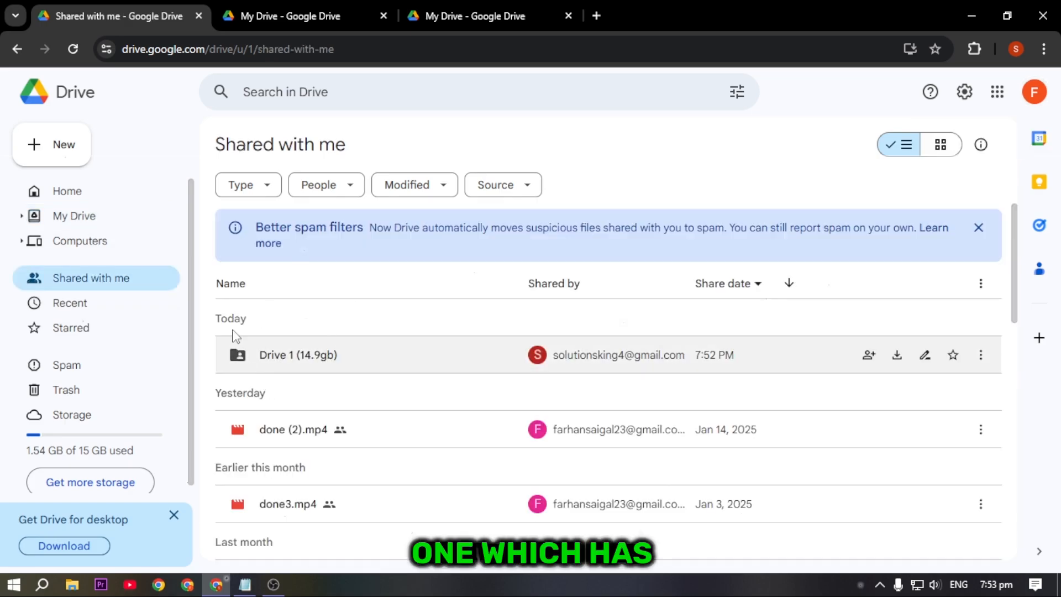
{"action": "mouse_move", "coordinate": [323, 369]}
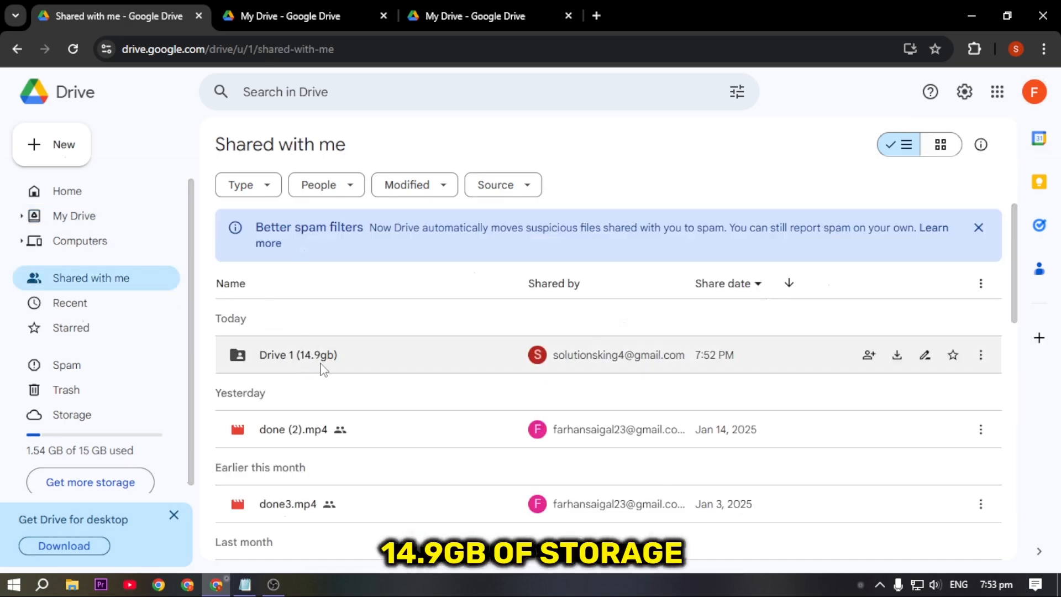
{"action": "left_click", "coordinate": [978, 227]}
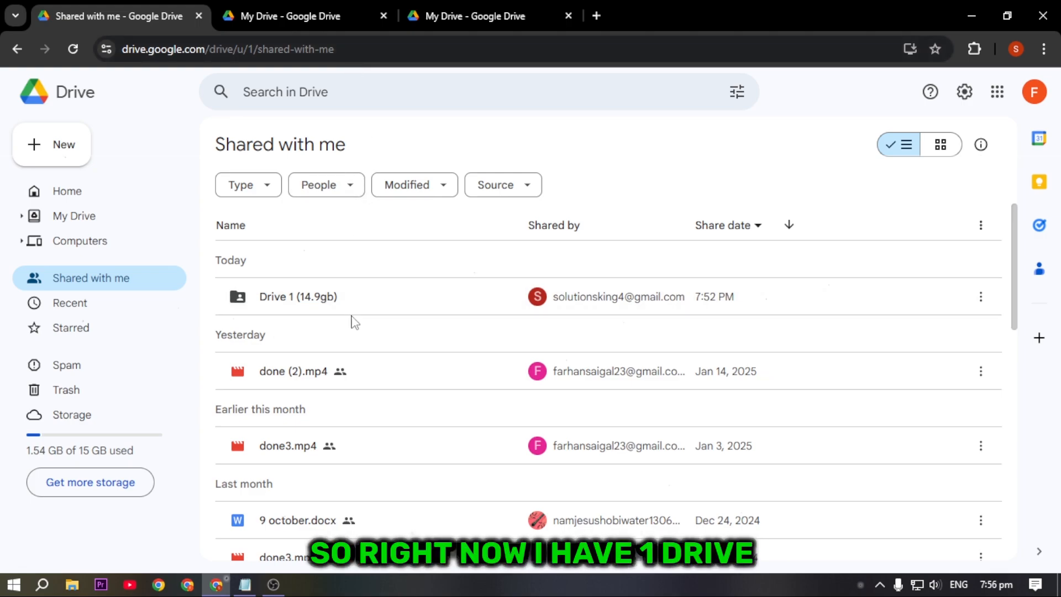
{"action": "mouse_move", "coordinate": [344, 288]}
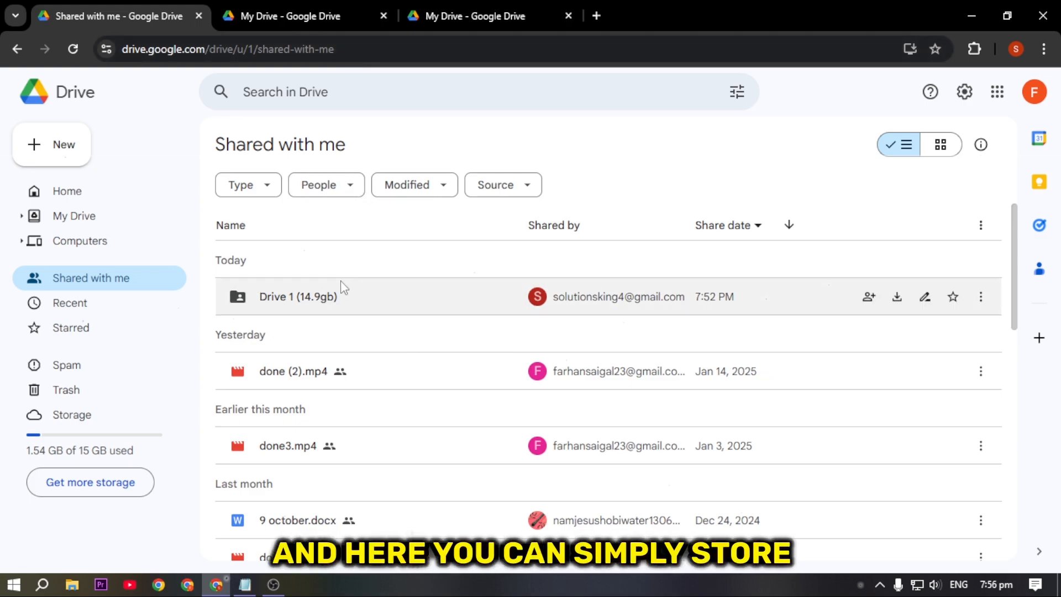
{"action": "left_click", "coordinate": [298, 296]}
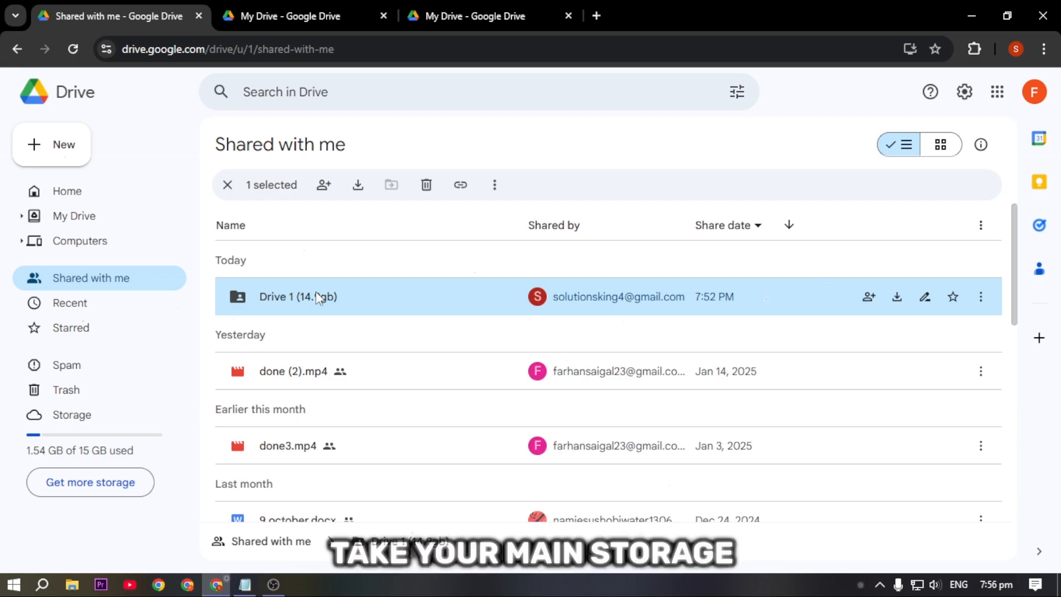
{"action": "mouse_move", "coordinate": [103, 478]}
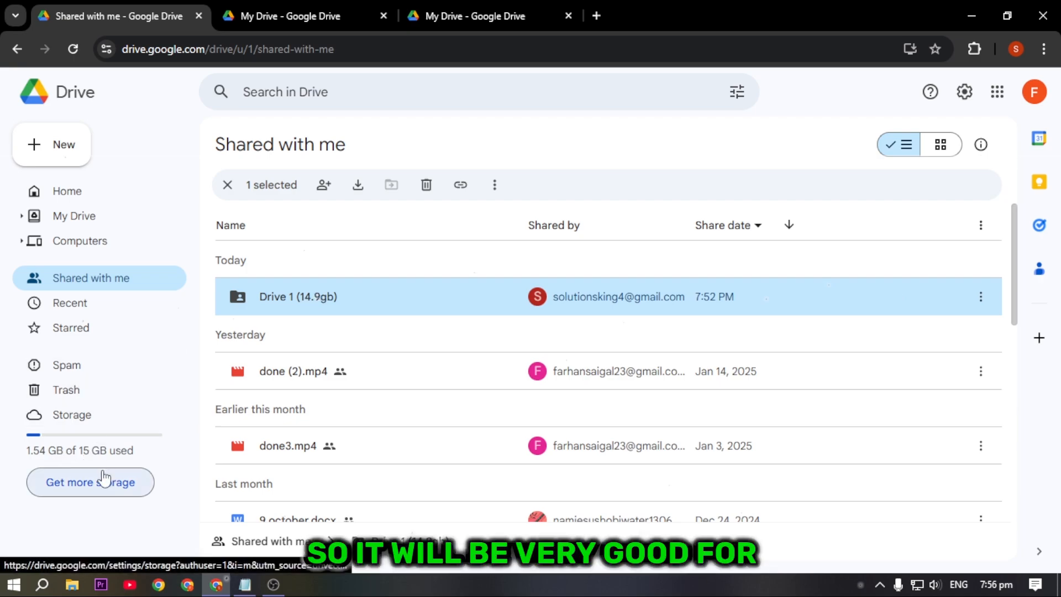